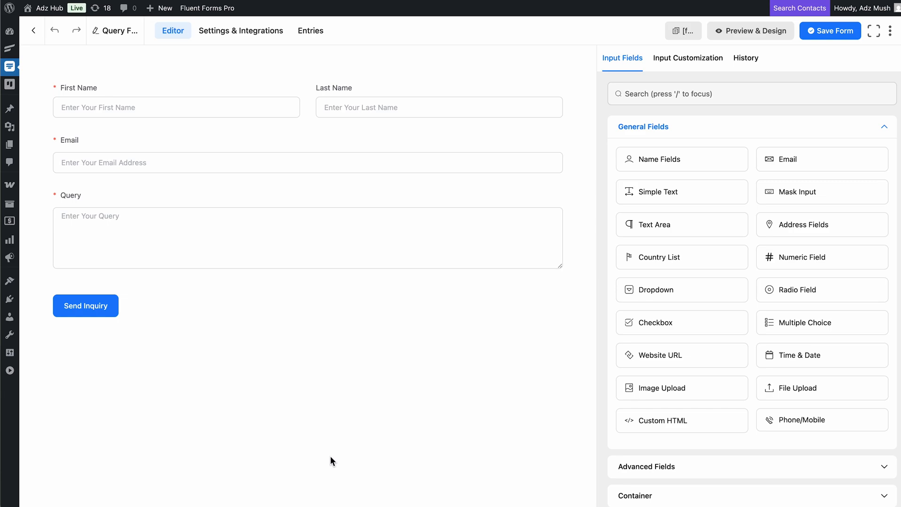
mouse_move(240, 30)
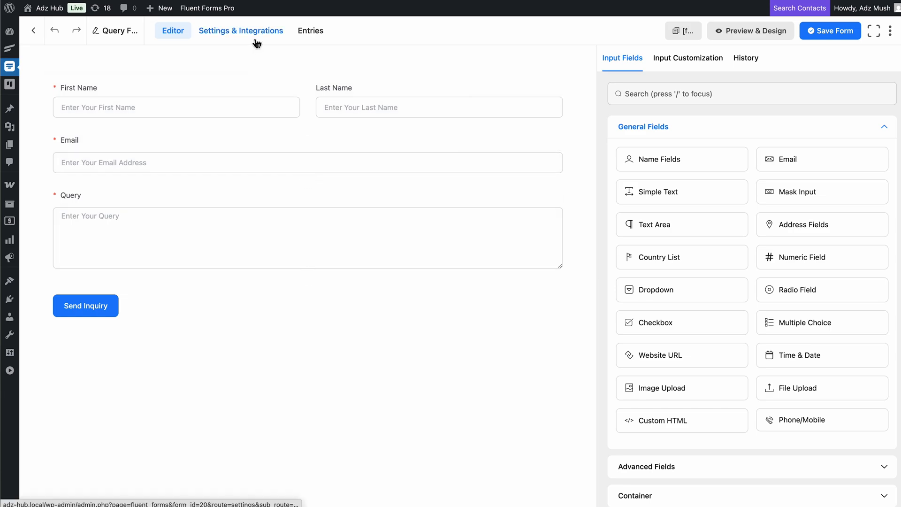
- Begin the confirmation message with 'Dear {inputs.query_name}' on its own line
left_click(241, 31)
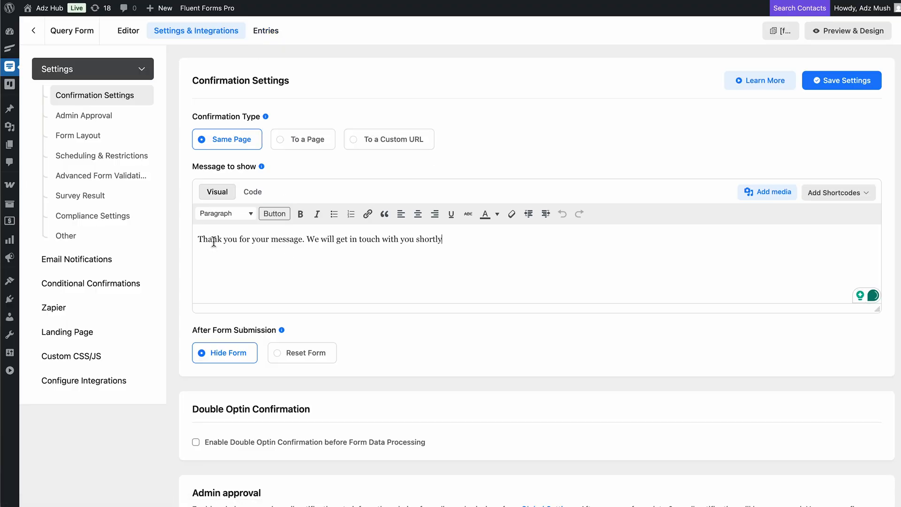
type("Dear")
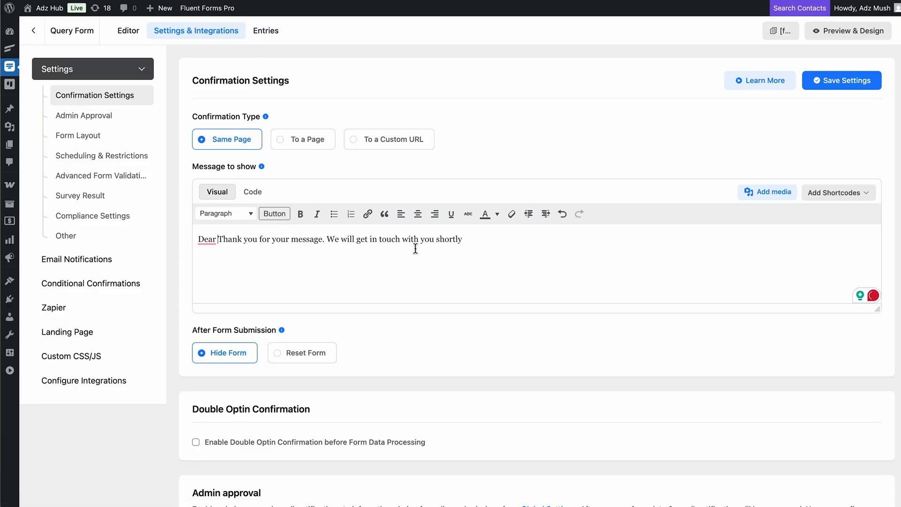
left_click(837, 192)
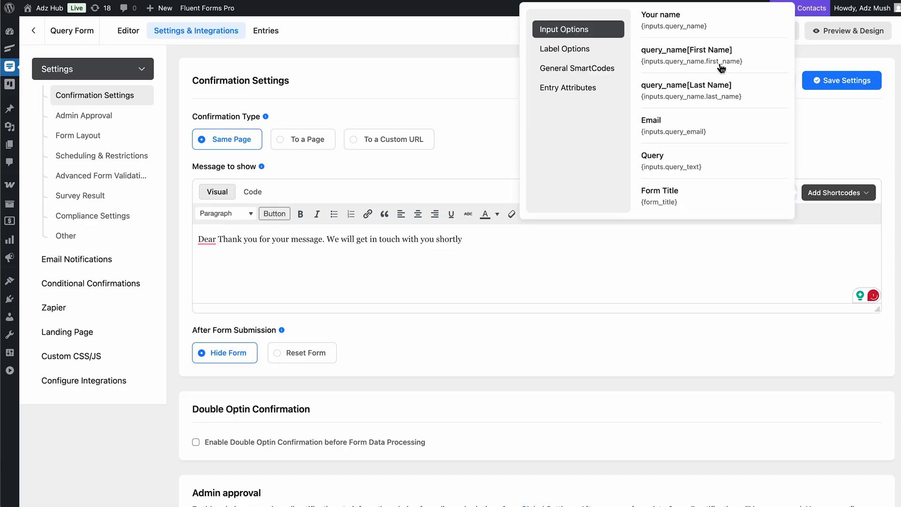
left_click(674, 20)
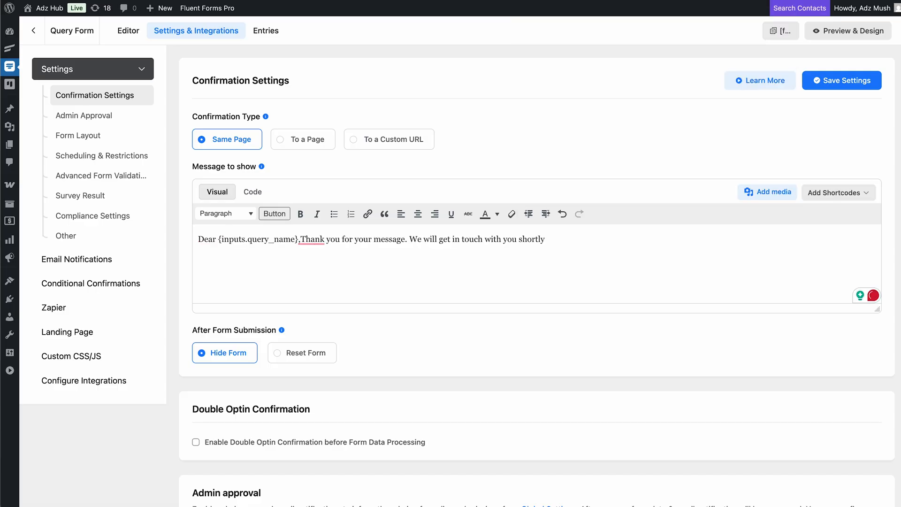
- Save the personalised confirmation message and go to the form's integration feeds
left_click(842, 79)
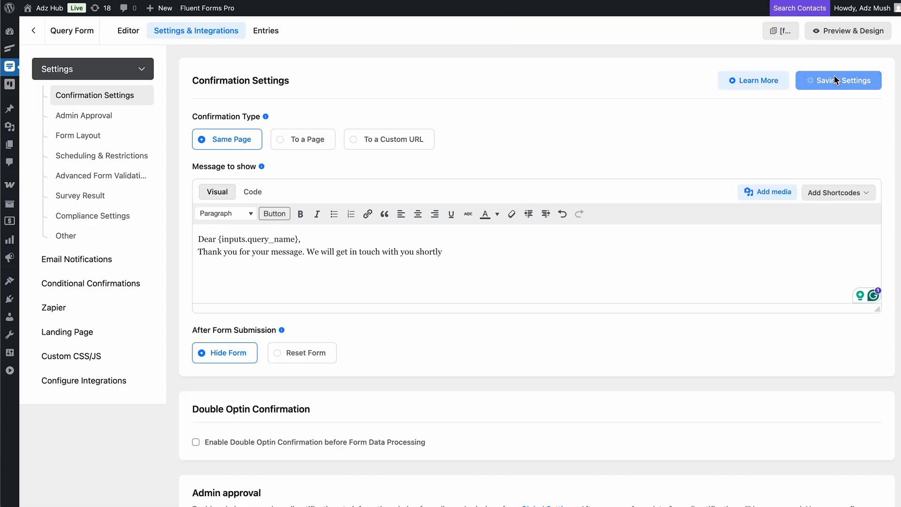
left_click(840, 79)
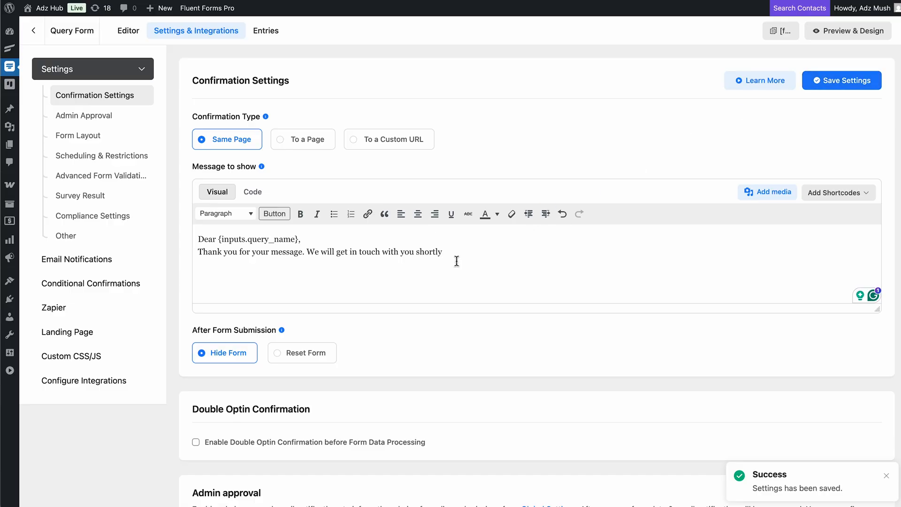
left_click(84, 379)
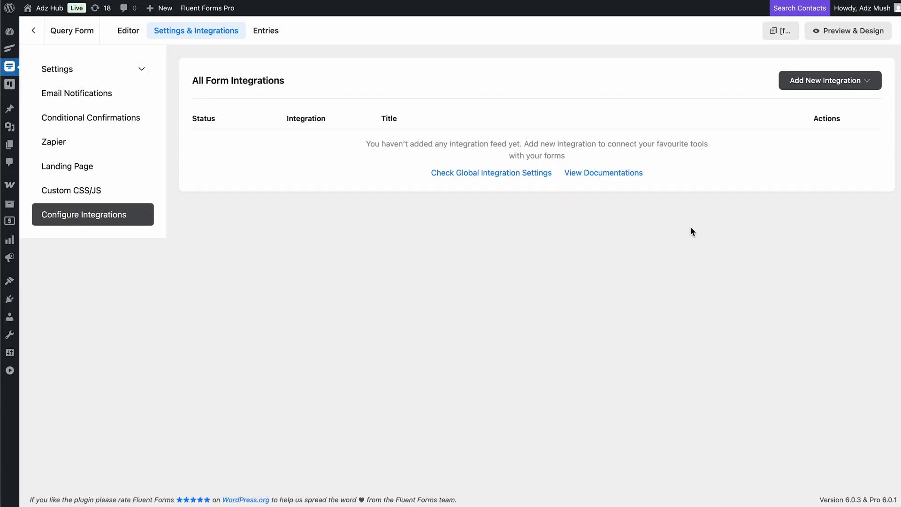
- Add a new FluentCRM integration feed for the Query Form
left_click(829, 79)
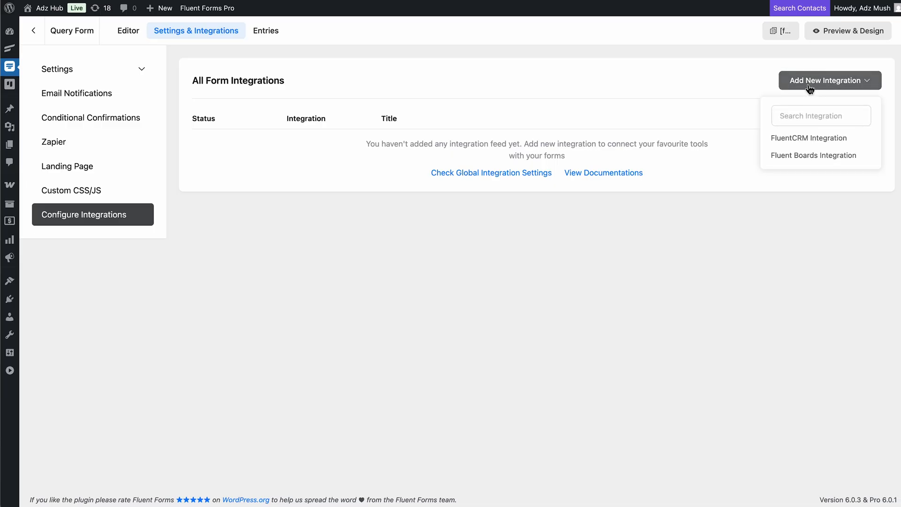
mouse_move(813, 156)
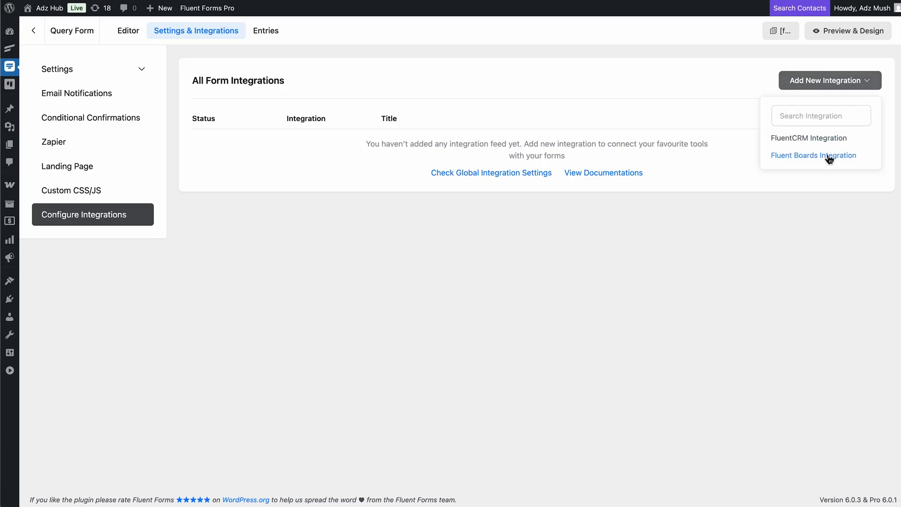
mouse_move(809, 138)
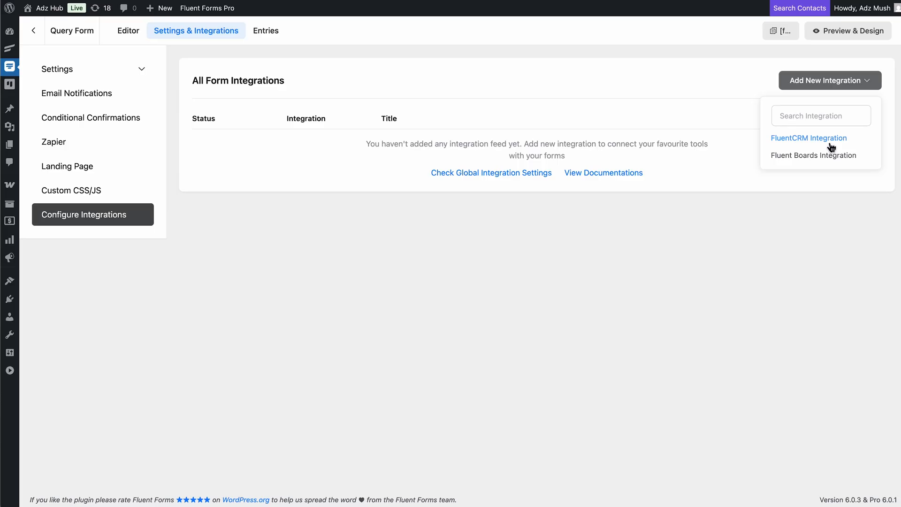
left_click(808, 138)
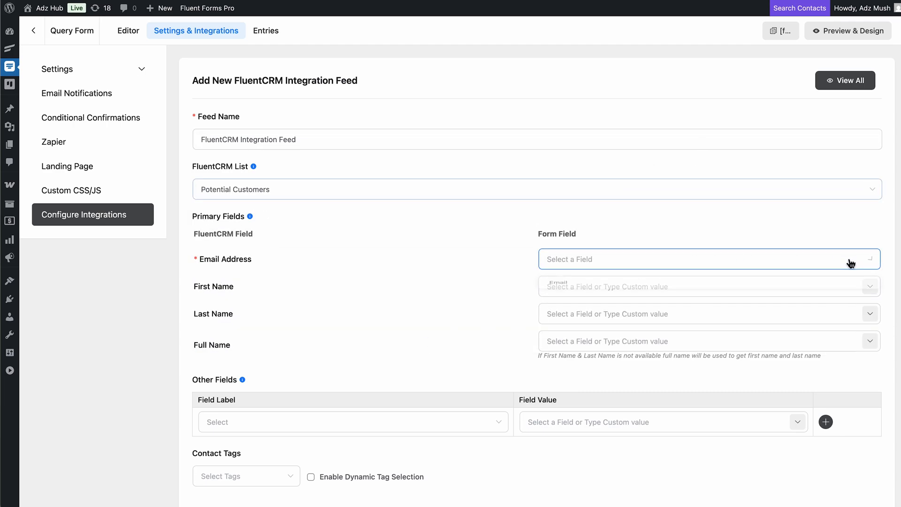
- Map Email Address to Email and First Name to {inputs.query_name}
left_click(574, 286)
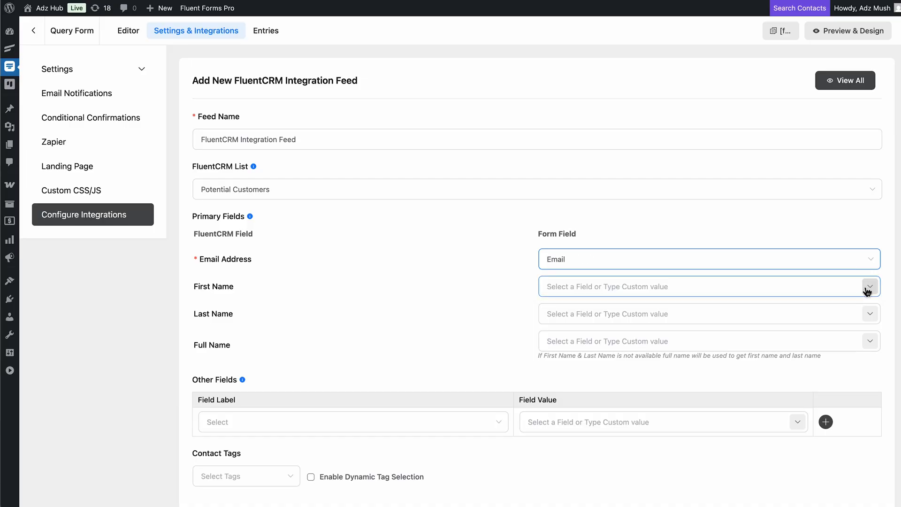
left_click(869, 287)
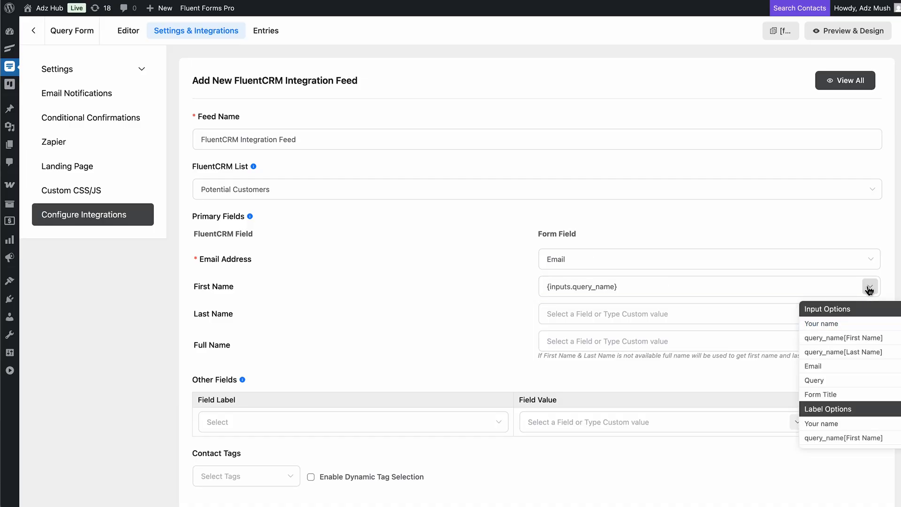
scroll("down", 3)
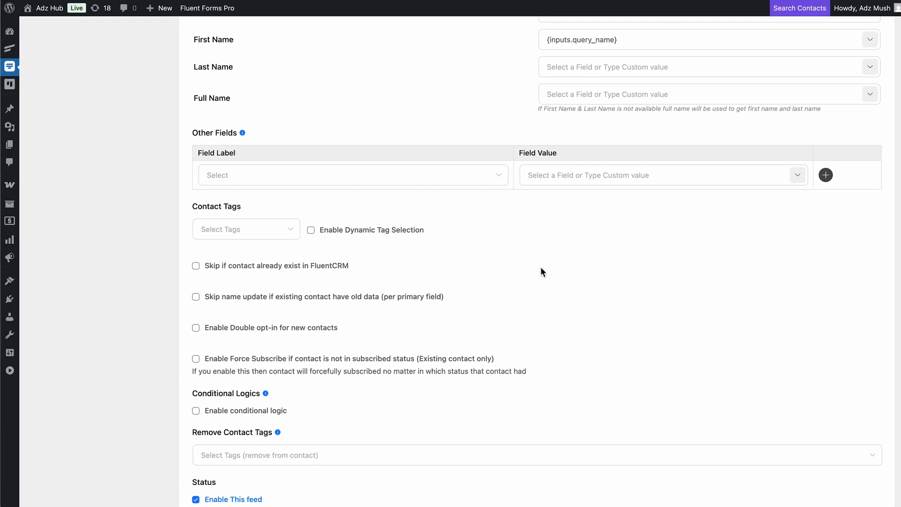
- Tag new contacts as Inquiries and skip name updates for existing contacts
left_click(246, 228)
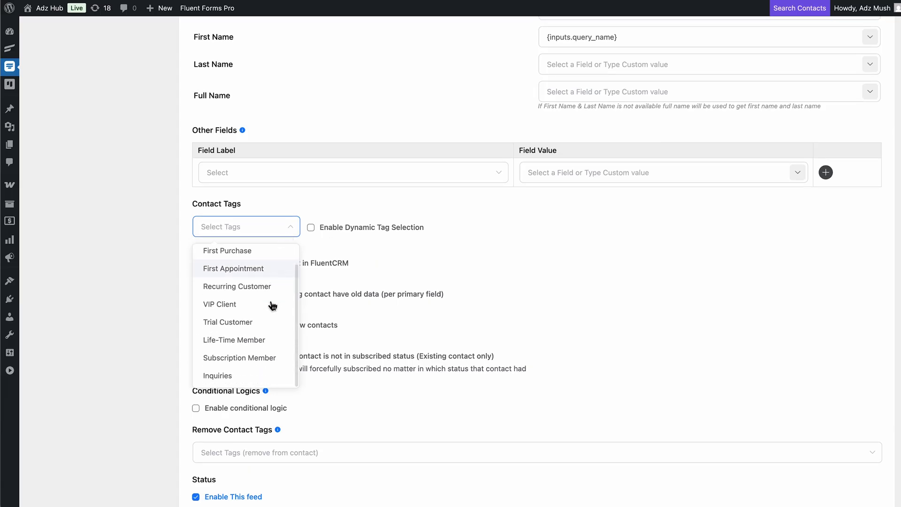
left_click(218, 375)
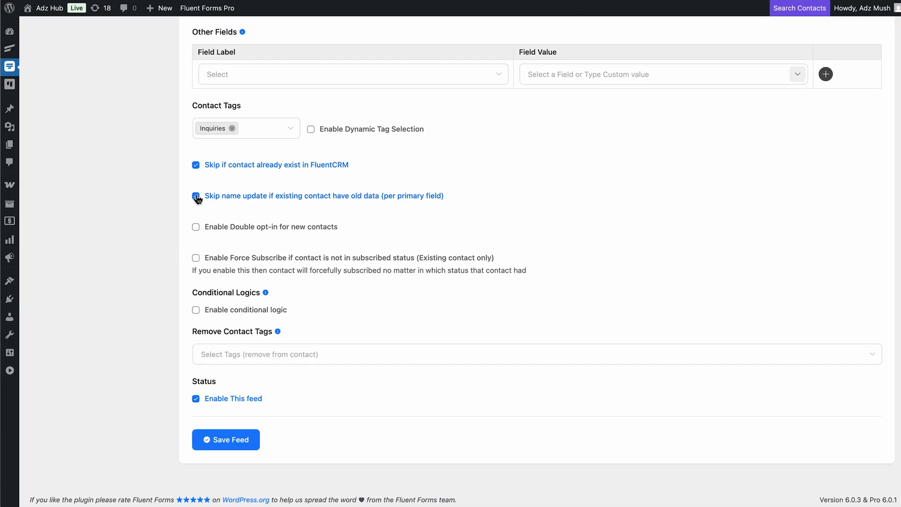
left_click(195, 196)
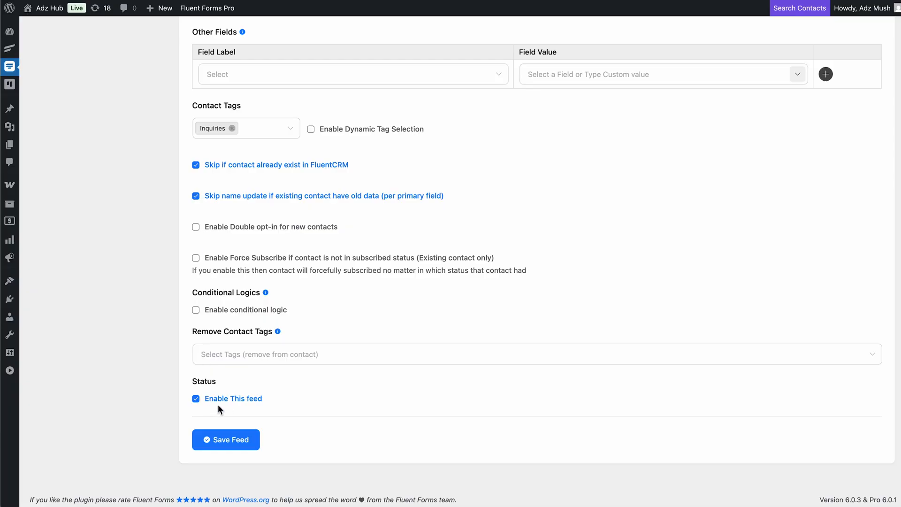